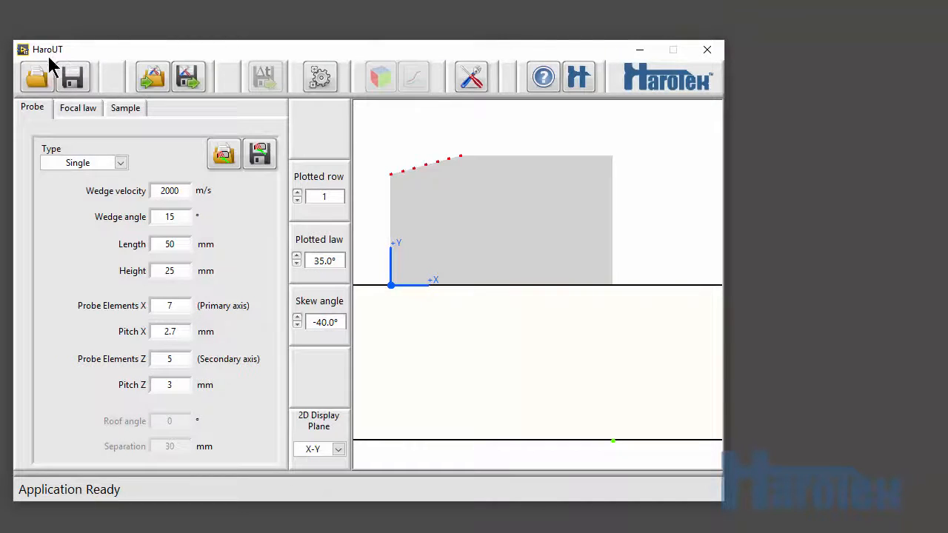
Load Dual_004x002_Vertical_40°0.0-60°0.0_Pipe.hut to plot its ultrasonic rays
left_click(36, 77)
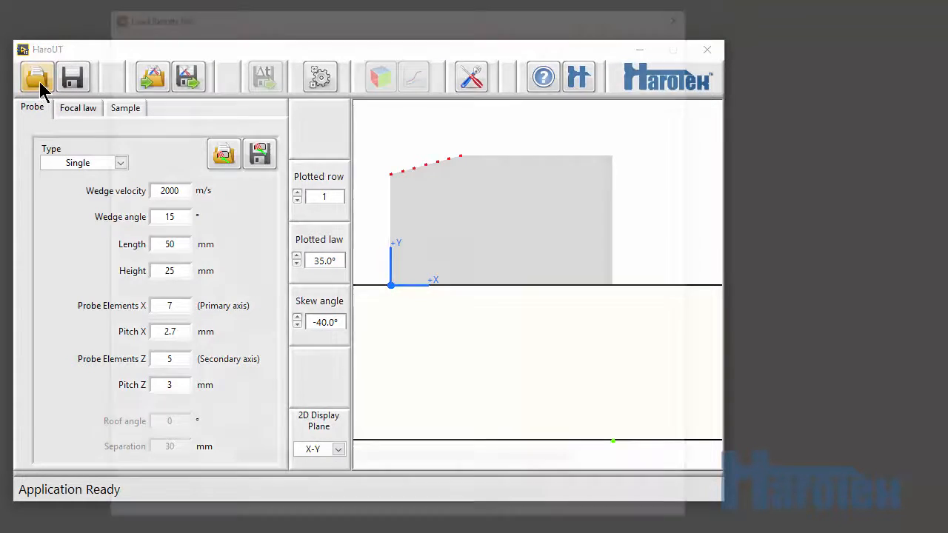
left_click(36, 76)
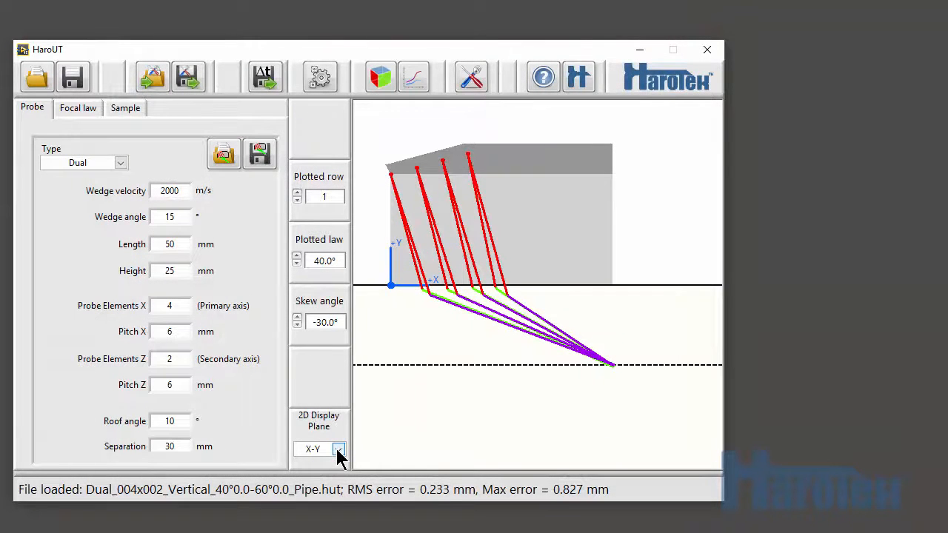
Switch the 2D display plane to Y-Z, try 30.0° skew, then return to 0.0°
left_click(338, 449)
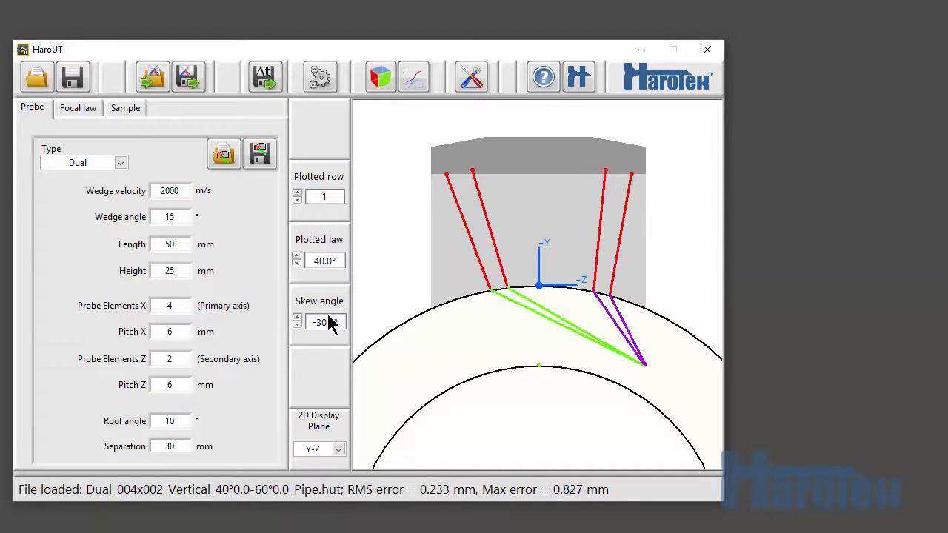
left_click(335, 322)
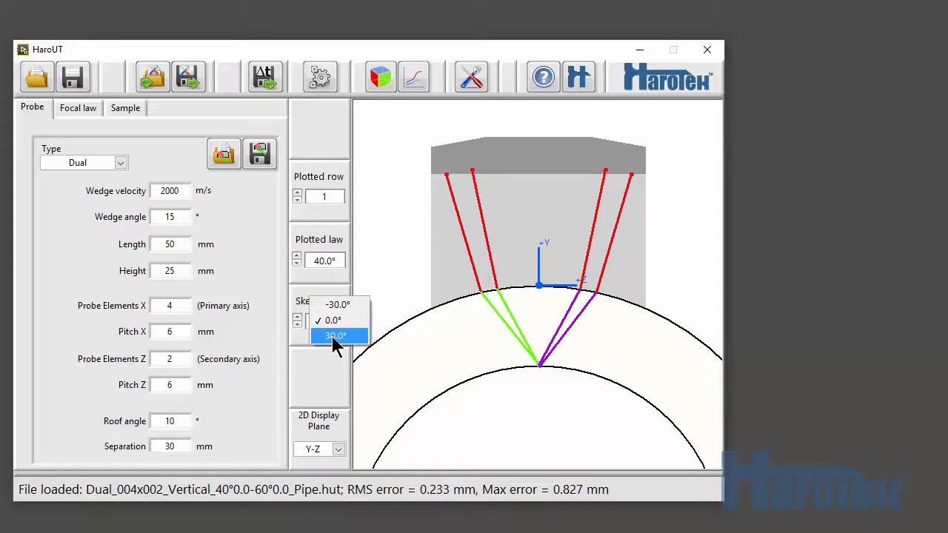
left_click(334, 336)
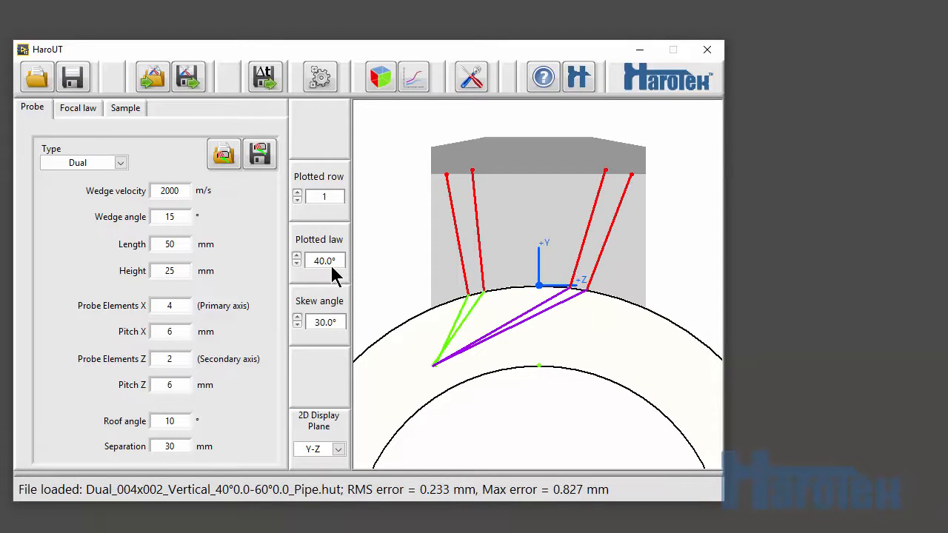
left_click(337, 322)
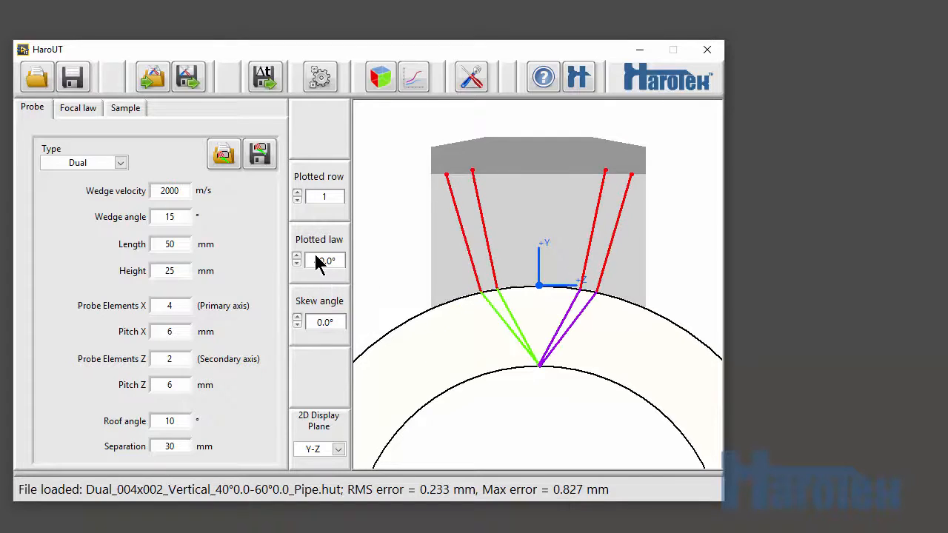
Select 60.0° as the plotted focal law
left_click(324, 259)
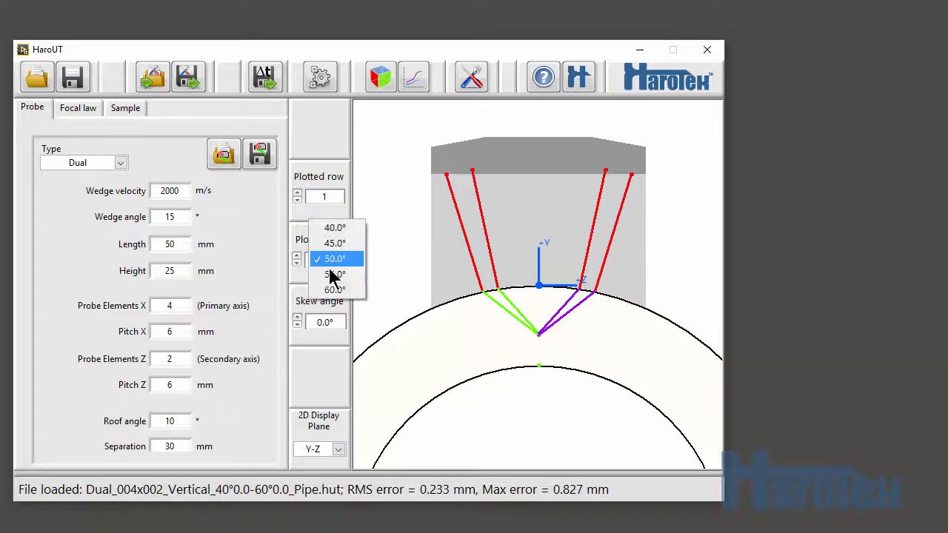
left_click(335, 290)
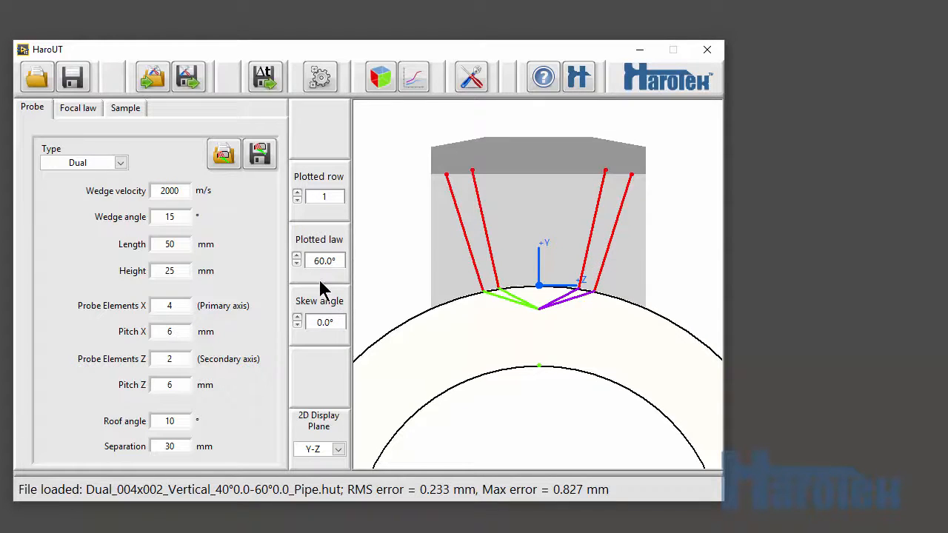
mouse_move(392, 81)
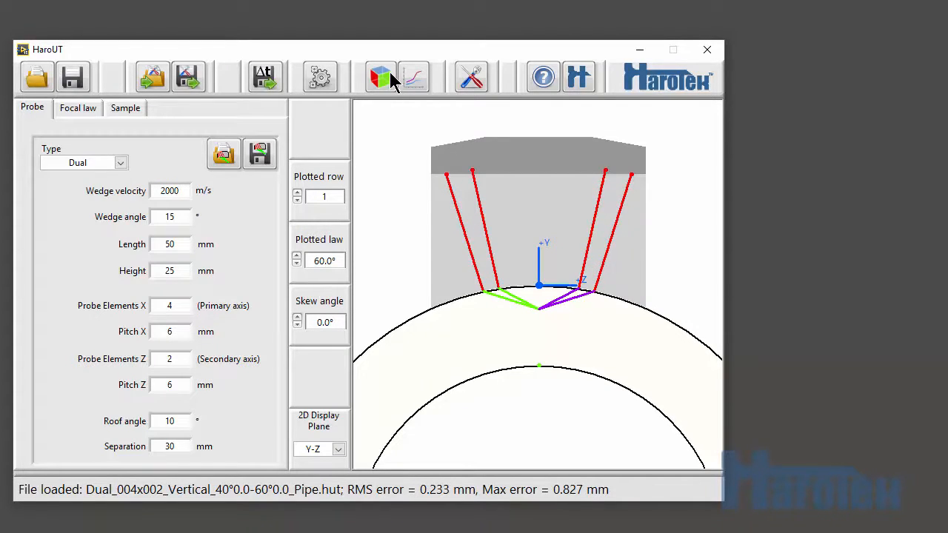
Open the 3D Viewer, rotate the pipe scene, and plot the 40.0° focal law
left_click(380, 76)
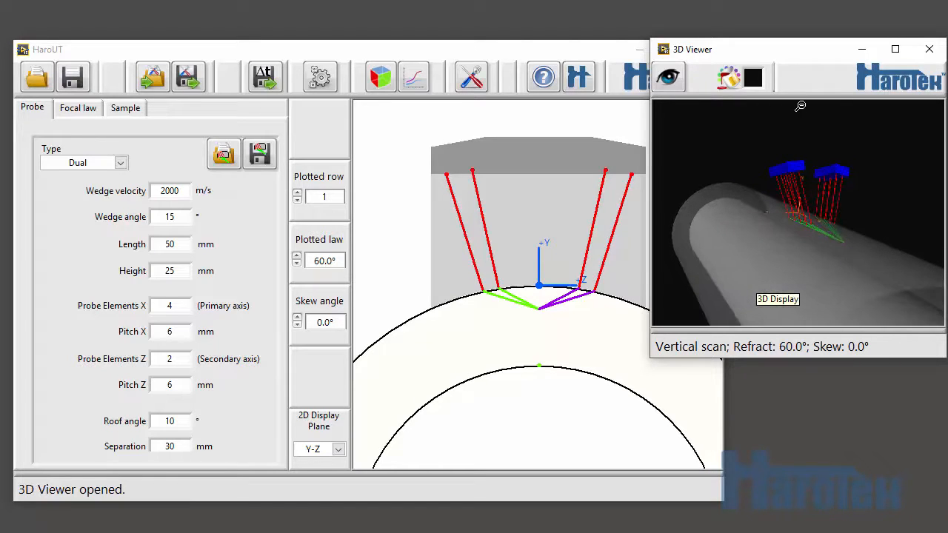
left_click_drag(799, 106, 775, 200)
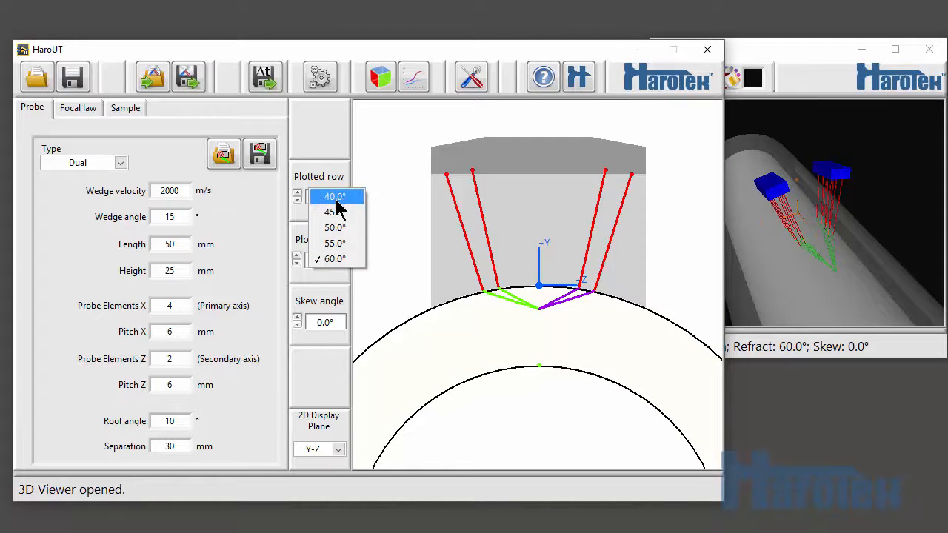
left_click(335, 196)
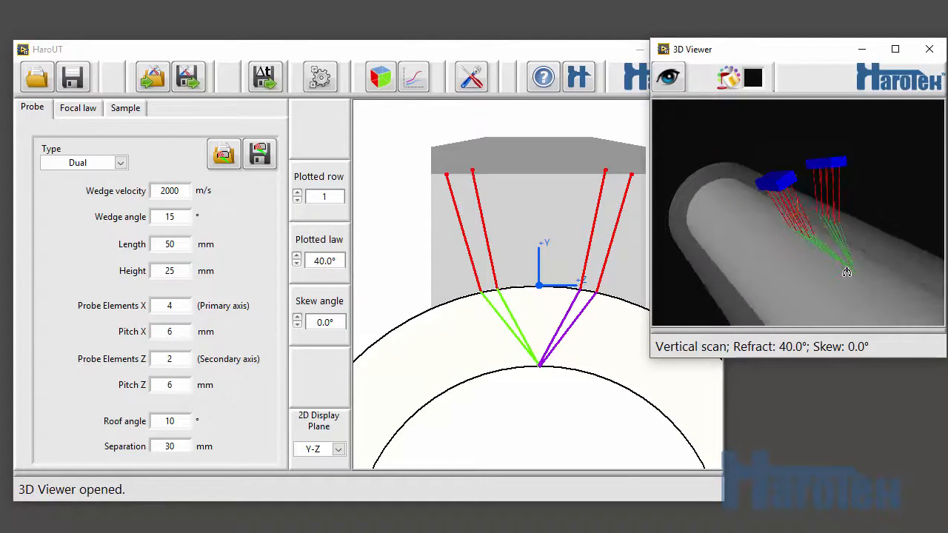